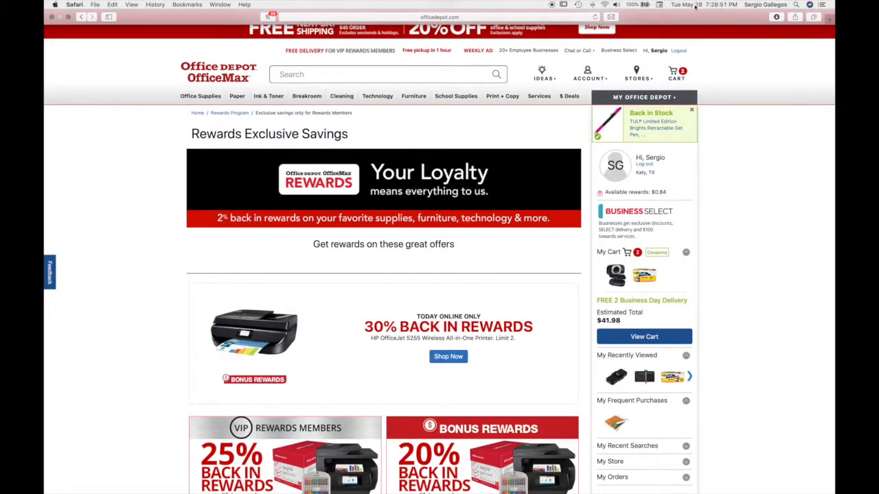
# Scroll through the Rewards Exclusive Savings offers before heading to the cart.
pyautogui.scroll(-3)
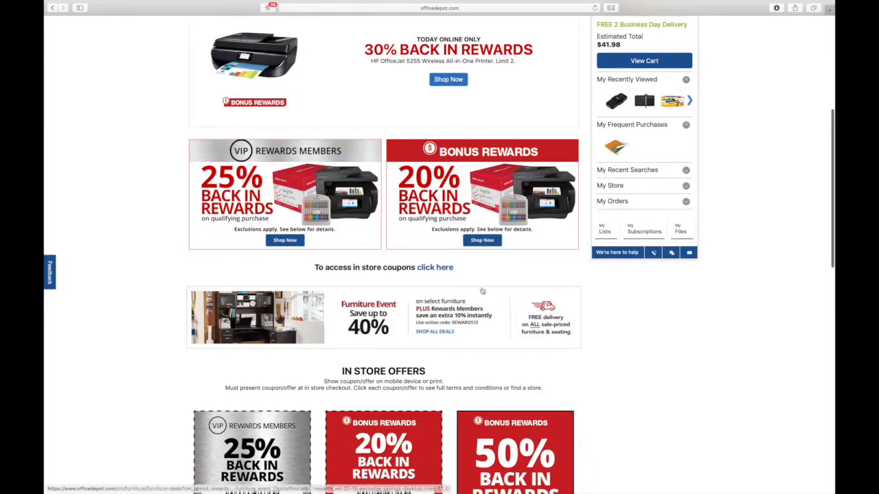
pyautogui.moveTo(562, 441)
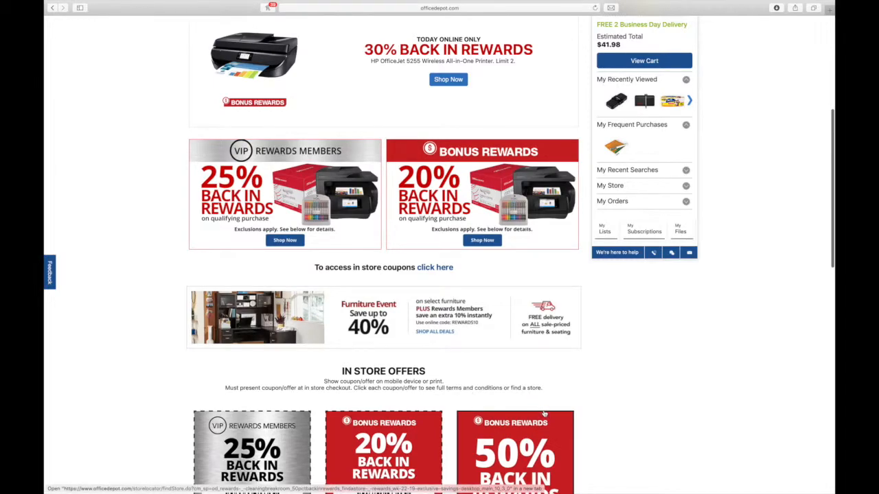
pyautogui.scroll(-3)
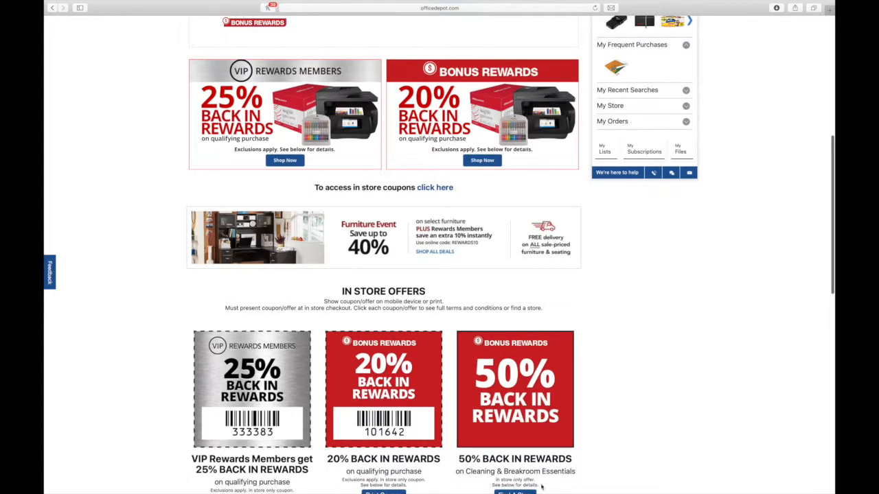
pyautogui.moveTo(679, 222)
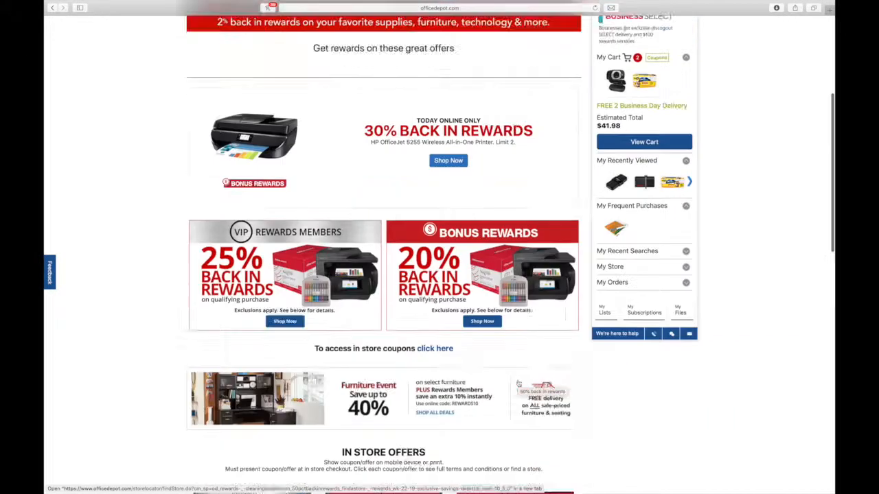
pyautogui.scroll(3)
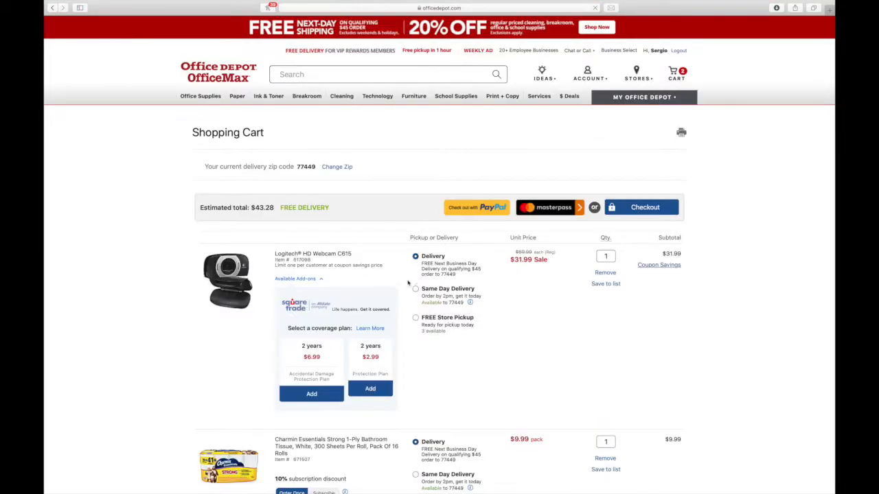
# Dismiss the coupons-found notice and reveal the two applied coupons with the $43.28 total.
pyautogui.scroll(-3)
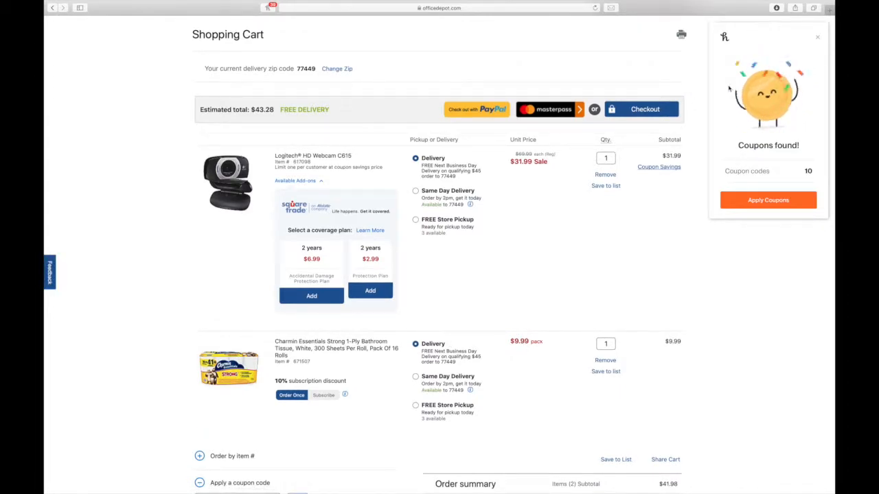
pyautogui.click(817, 35)
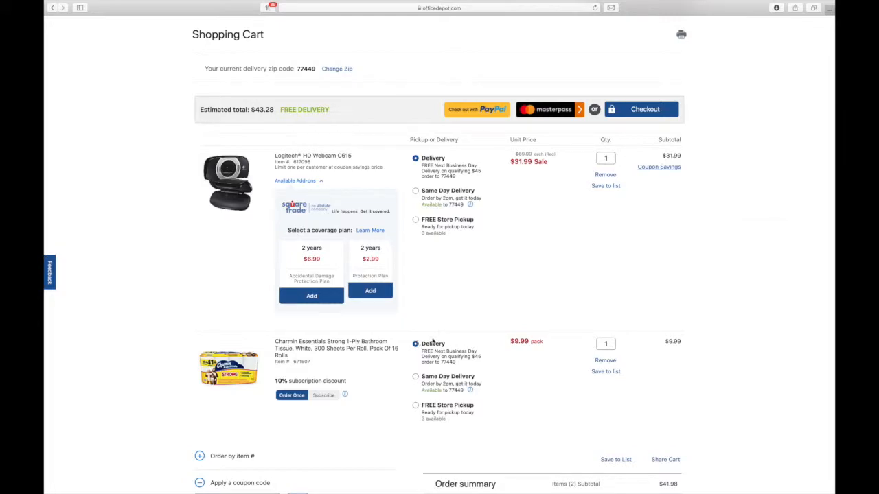
pyautogui.moveTo(521, 350)
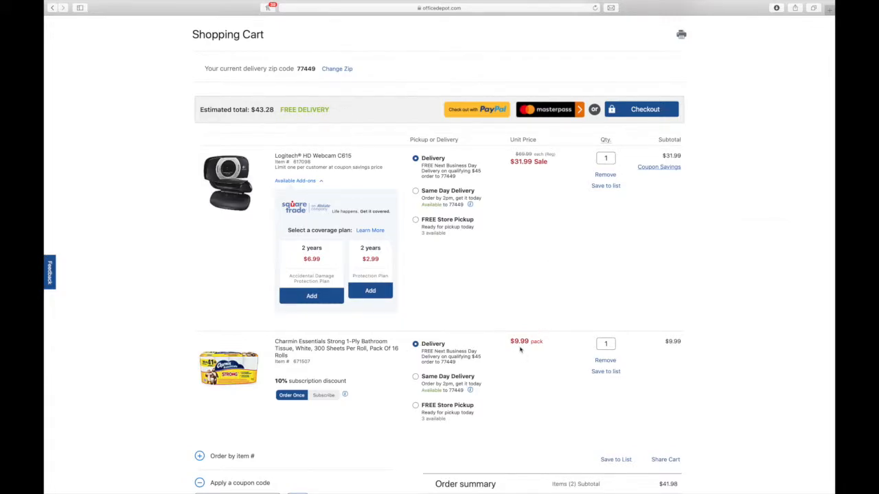
pyautogui.moveTo(525, 346)
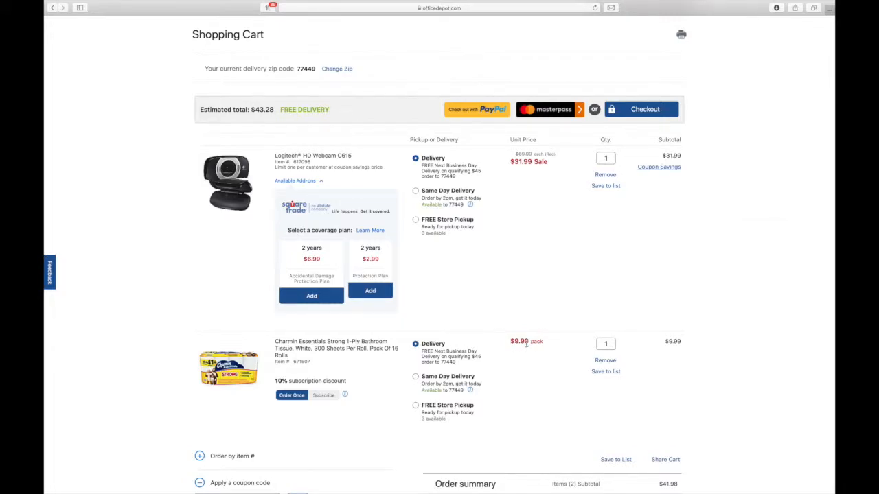
pyautogui.moveTo(538, 350)
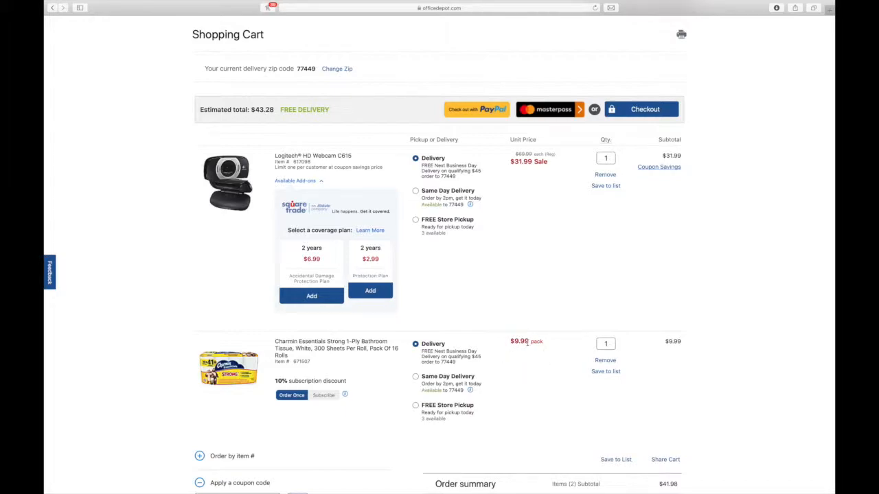
pyautogui.moveTo(521, 352)
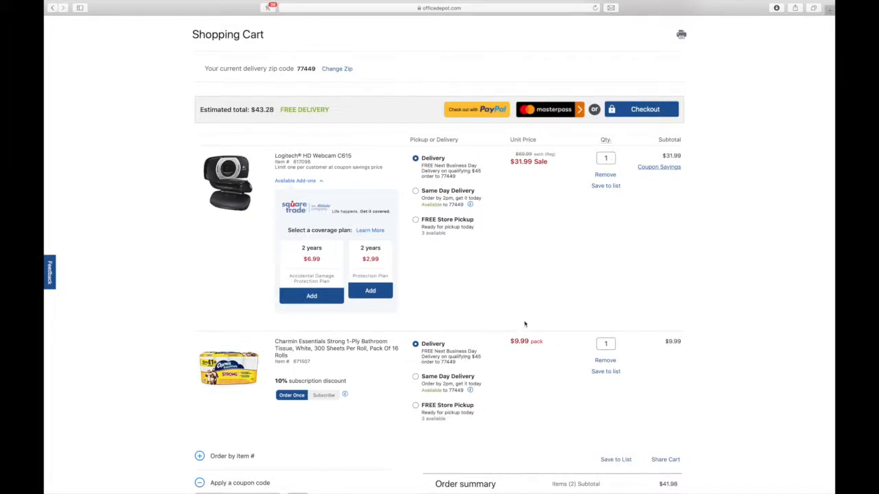
pyautogui.moveTo(432, 320)
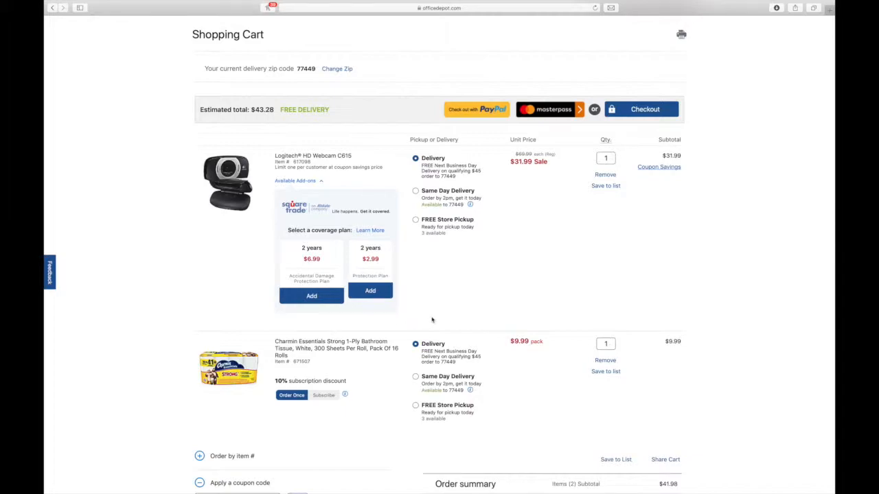
pyautogui.moveTo(434, 324)
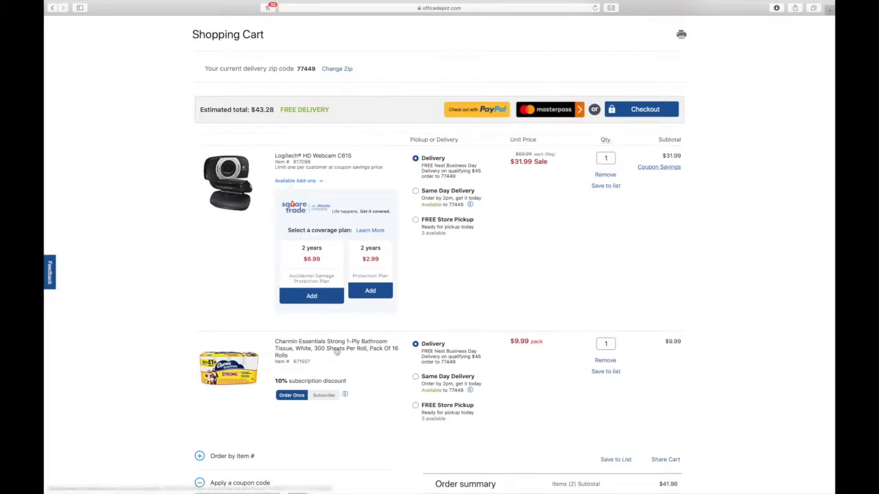
pyautogui.scroll(-3)
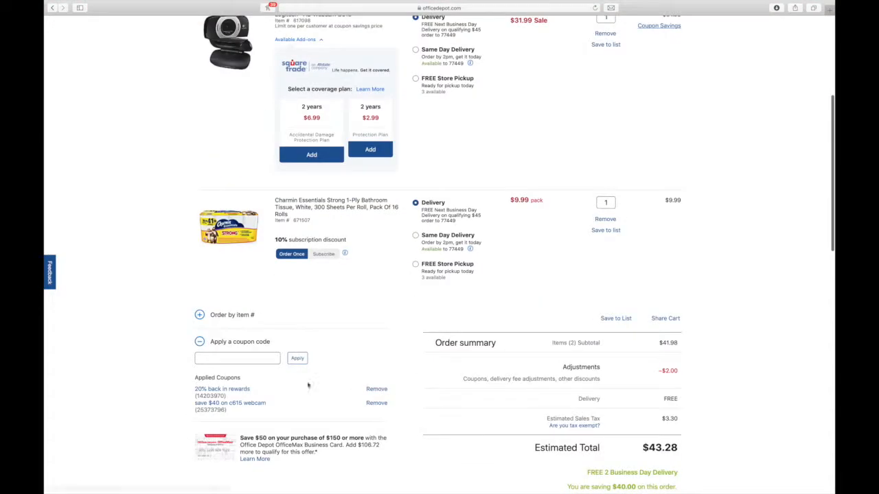
pyautogui.moveTo(525, 221)
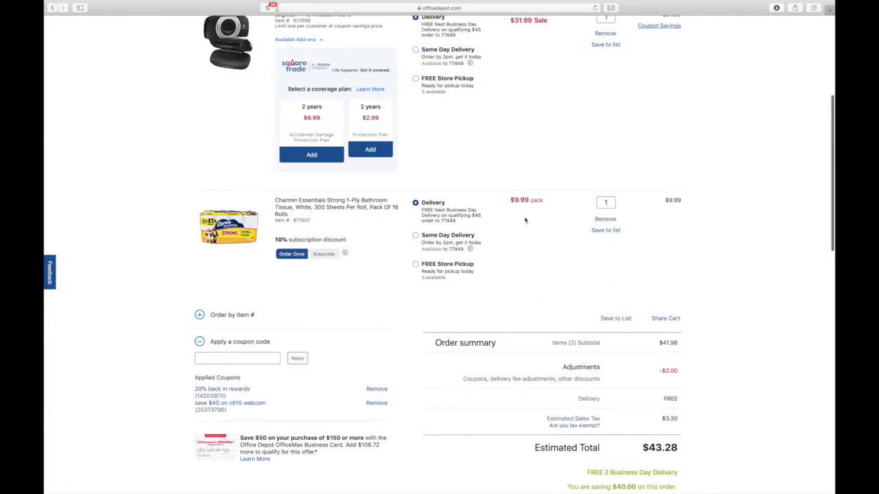
pyautogui.moveTo(624, 173)
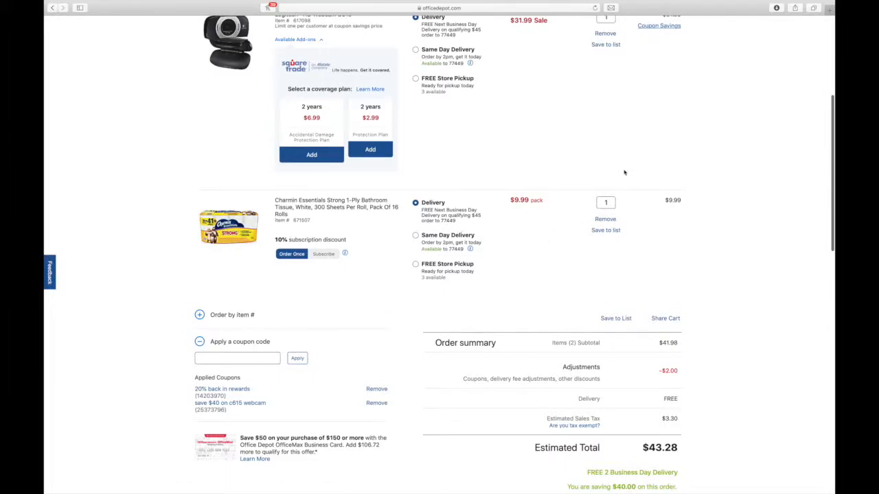
pyautogui.moveTo(505, 228)
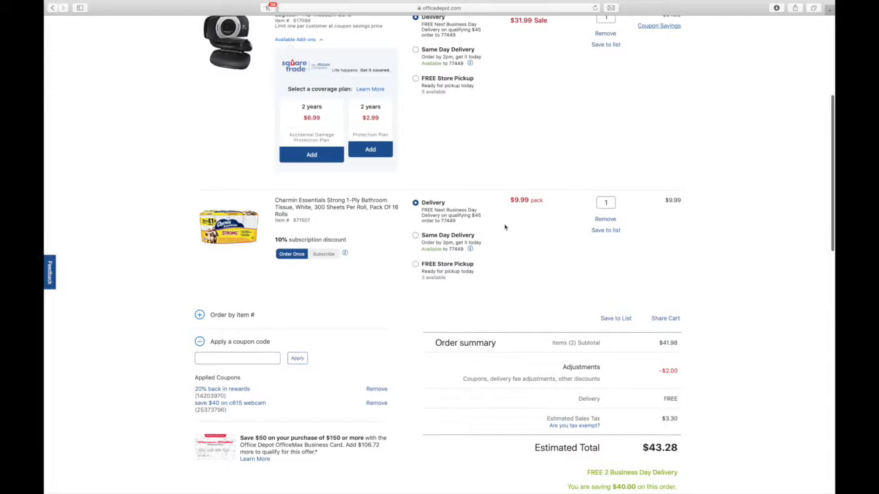
pyautogui.moveTo(239, 199)
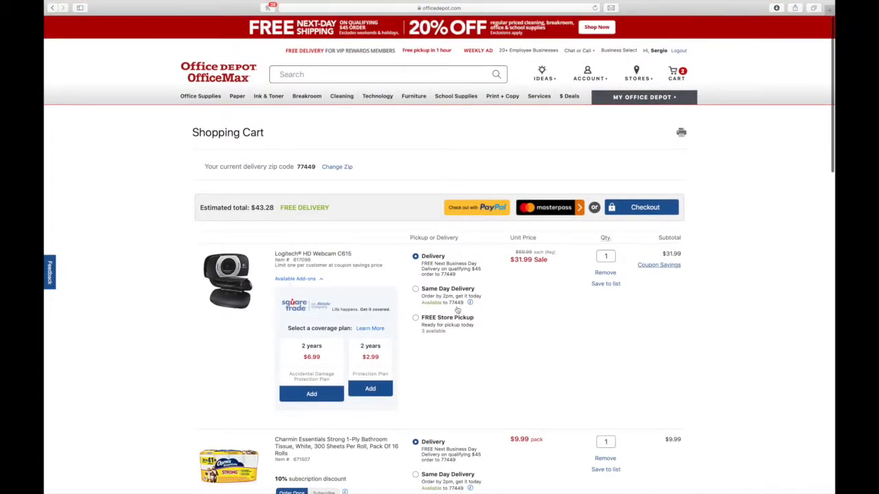
pyautogui.moveTo(401, 250)
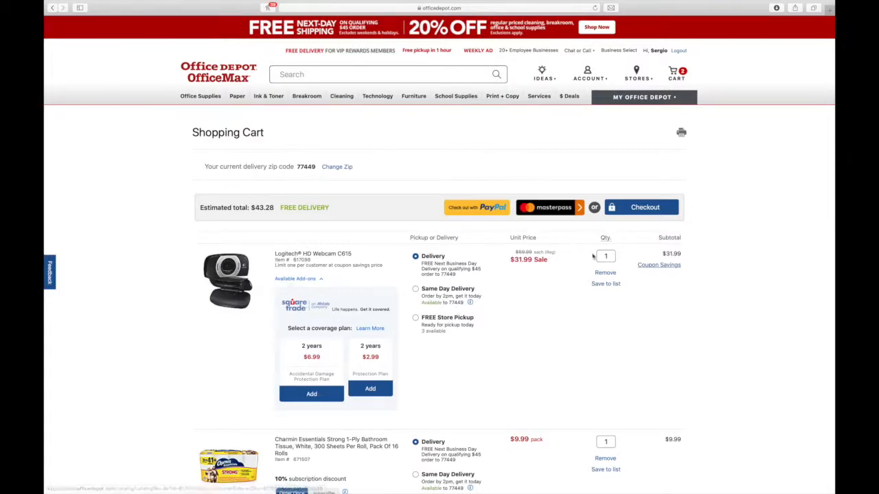
# Scroll through the cart and bring up the Deals menu listing coupons, weekly ads and rewards offers.
pyautogui.scroll(-3)
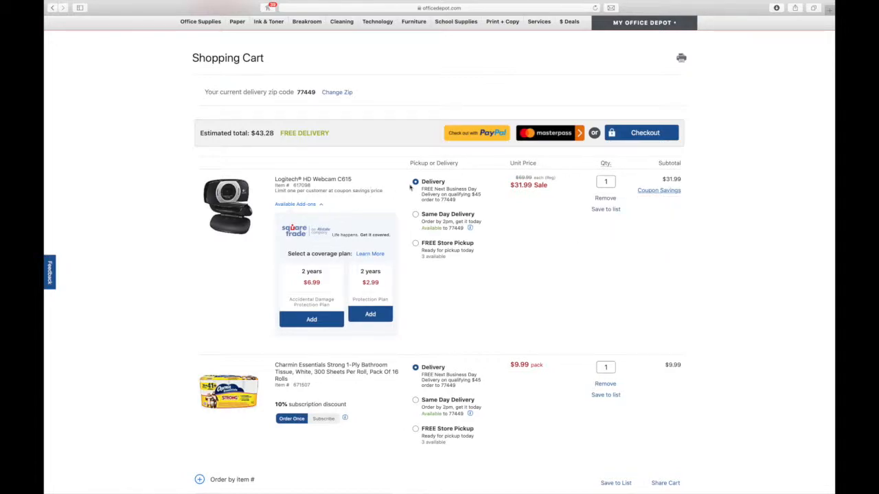
pyautogui.scroll(-3)
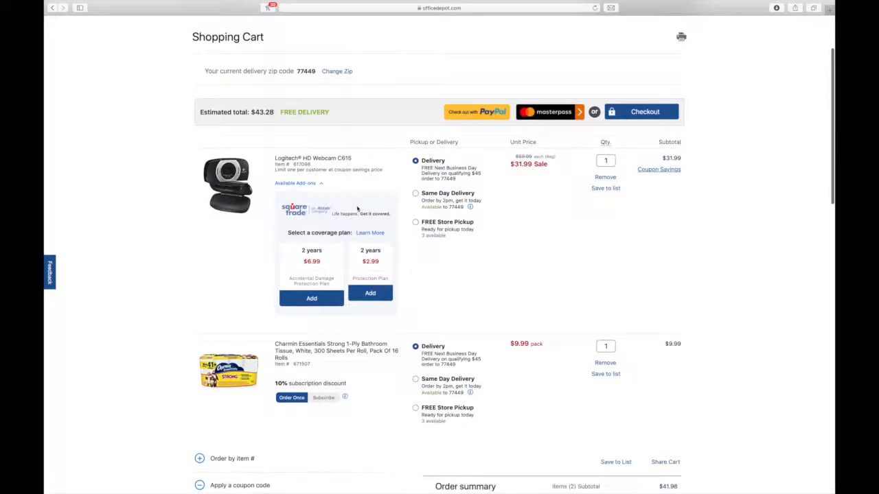
pyautogui.scroll(-3)
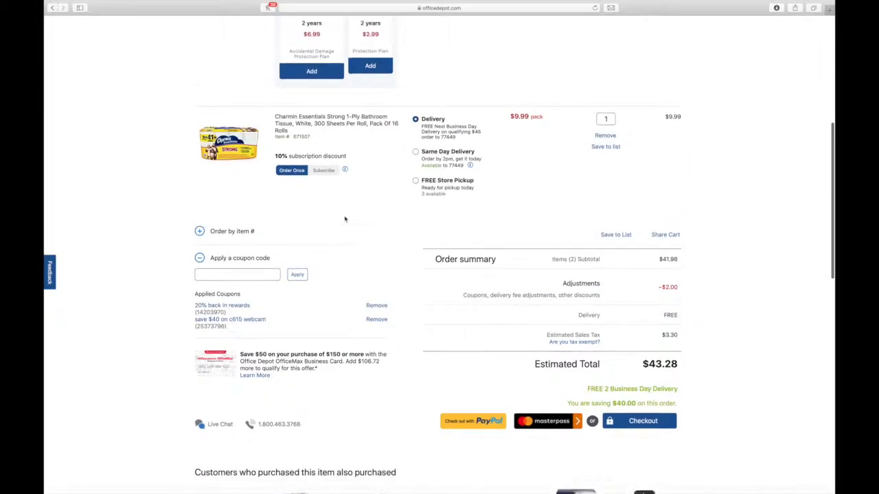
pyautogui.click(568, 96)
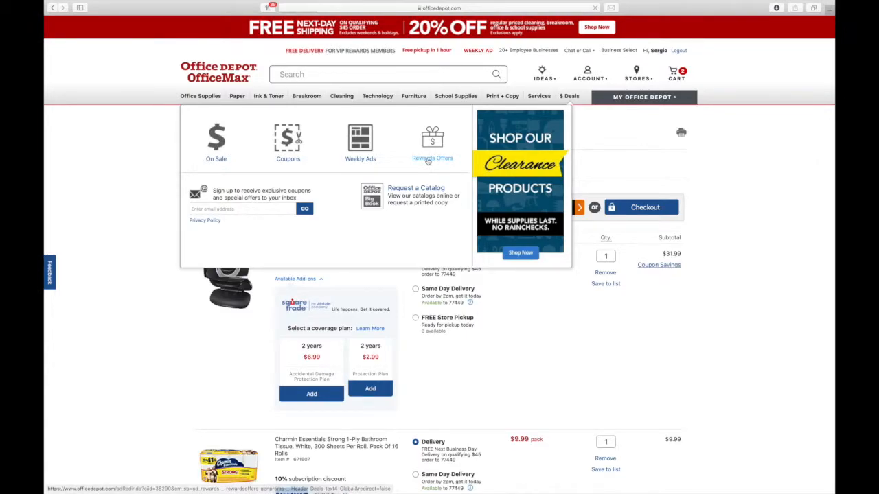
# Choose Rewards Offers and scroll through the back-in-rewards deals and printable in-store offers.
pyautogui.click(431, 145)
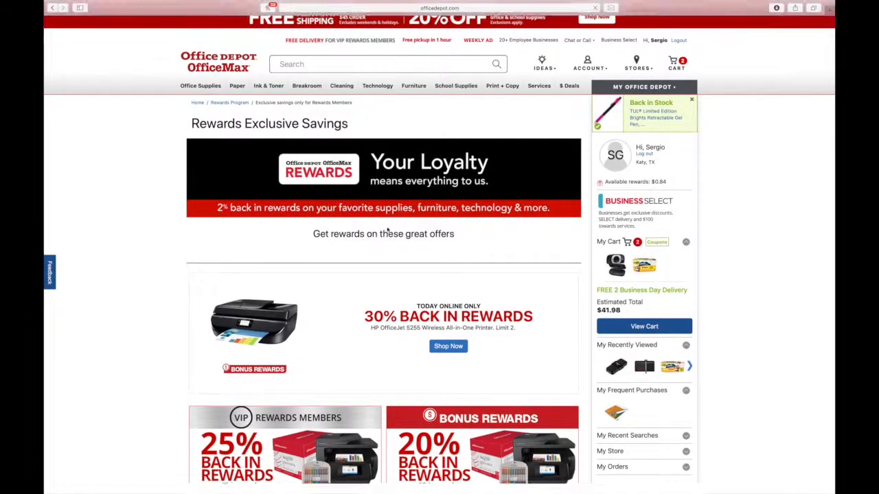
pyautogui.scroll(-3)
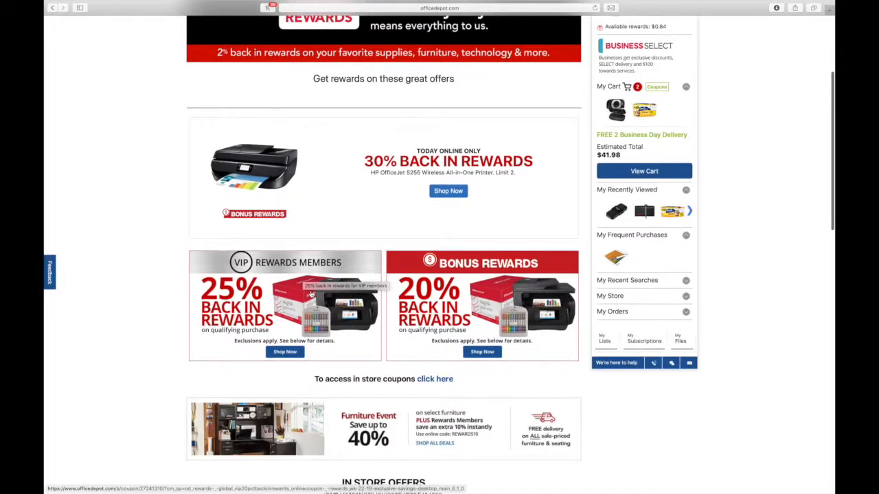
pyautogui.scroll(-3)
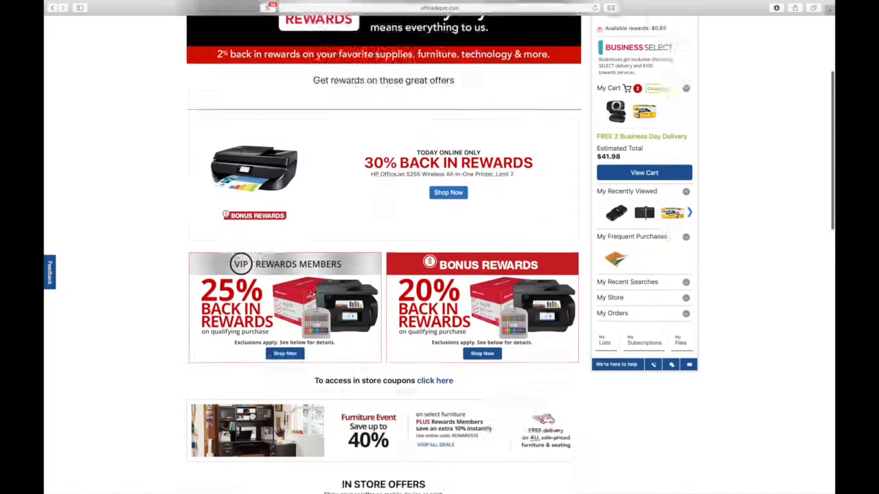
pyautogui.scroll(-3)
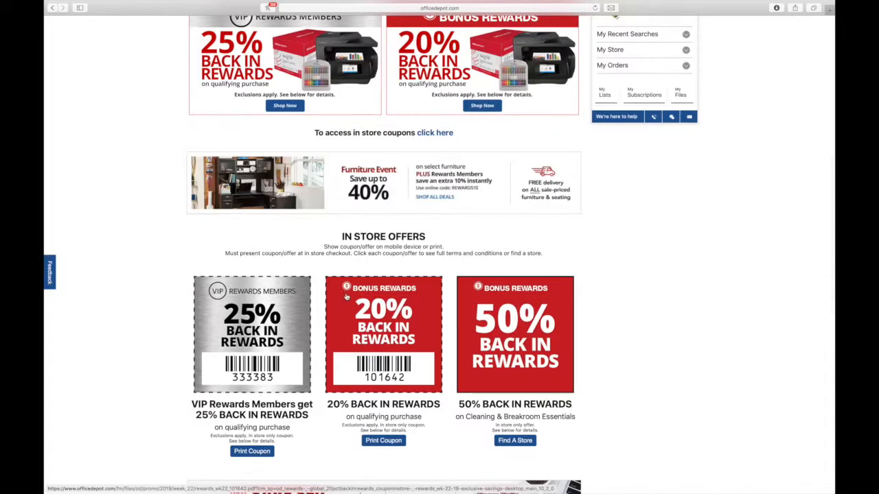
pyautogui.scroll(-3)
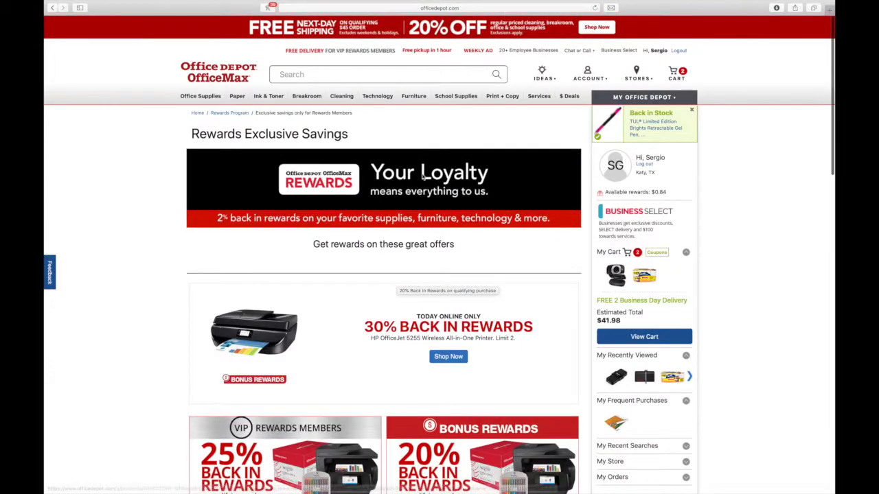
pyautogui.click(587, 74)
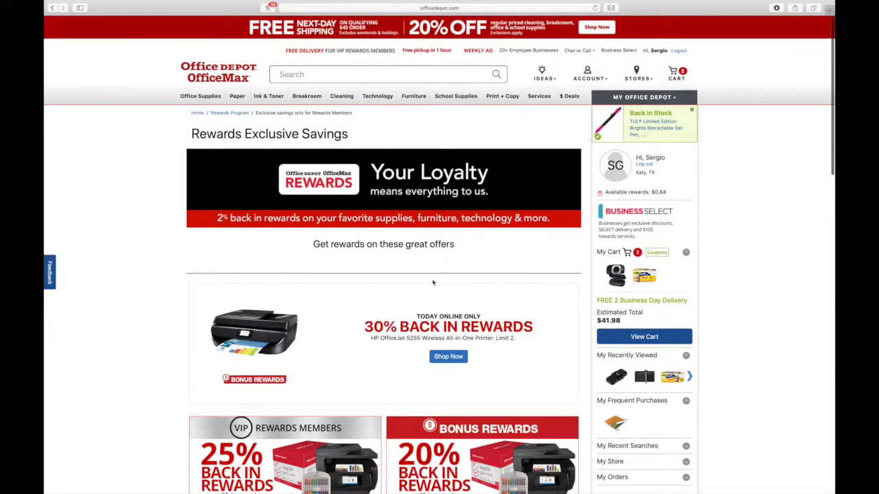
pyautogui.moveTo(140, 261)
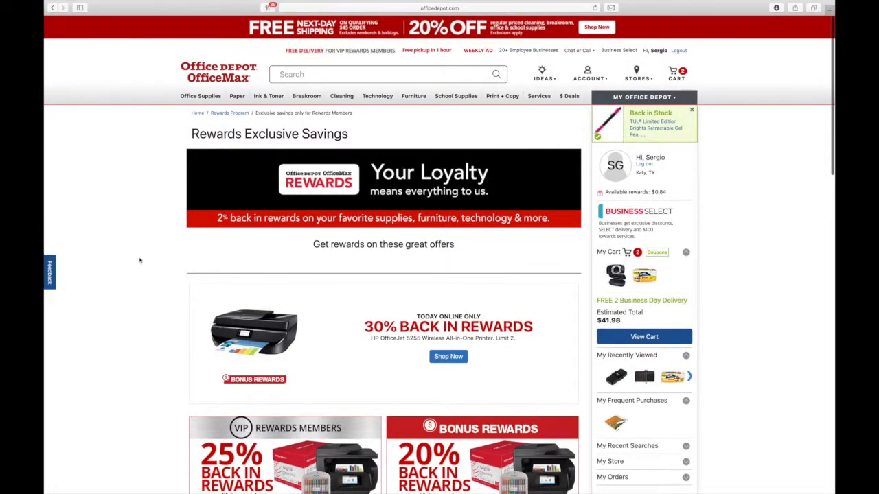